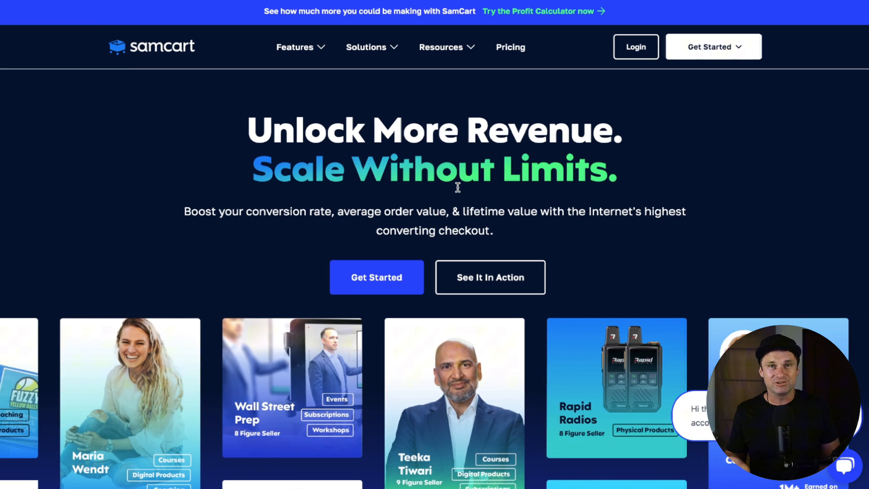
Step: Go to the SamCart Pricing page from the site navigation
scroll("left", 3)
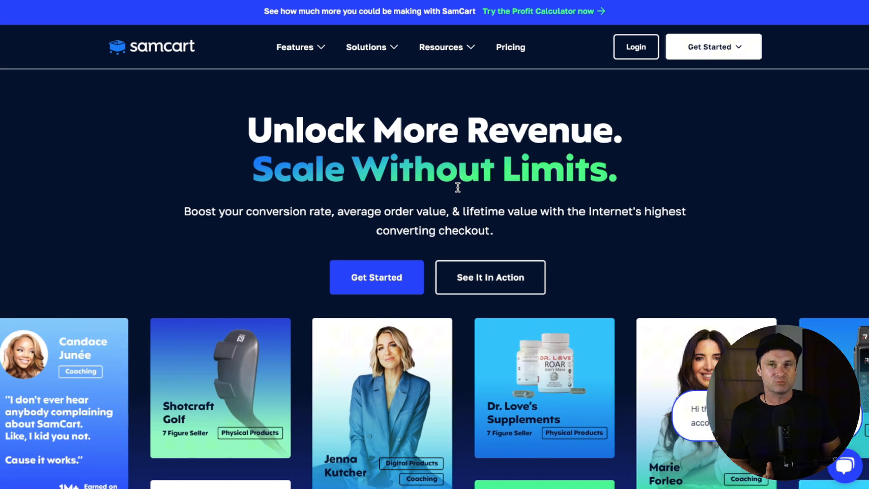
scroll("left", 3)
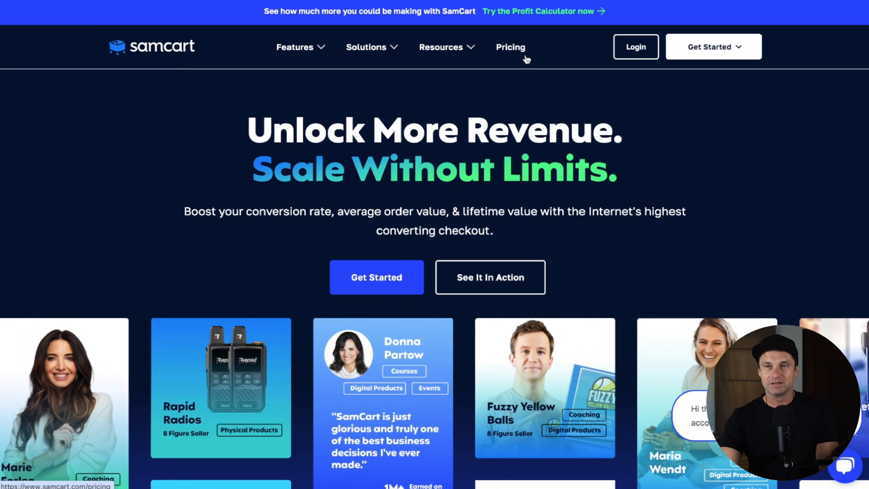
left_click(509, 46)
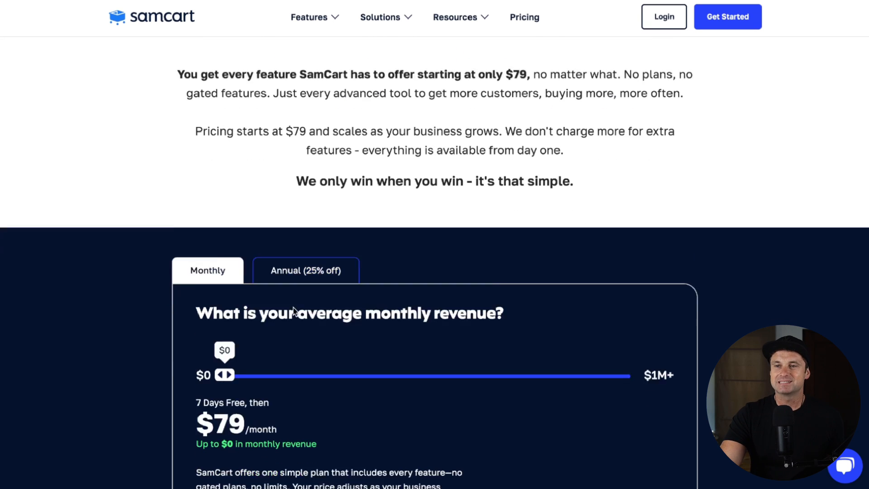
Step: Raise the revenue estimate slider through $3k, $4k, $10k and $100k up to $1M
left_click_drag(224, 375, 252, 327)
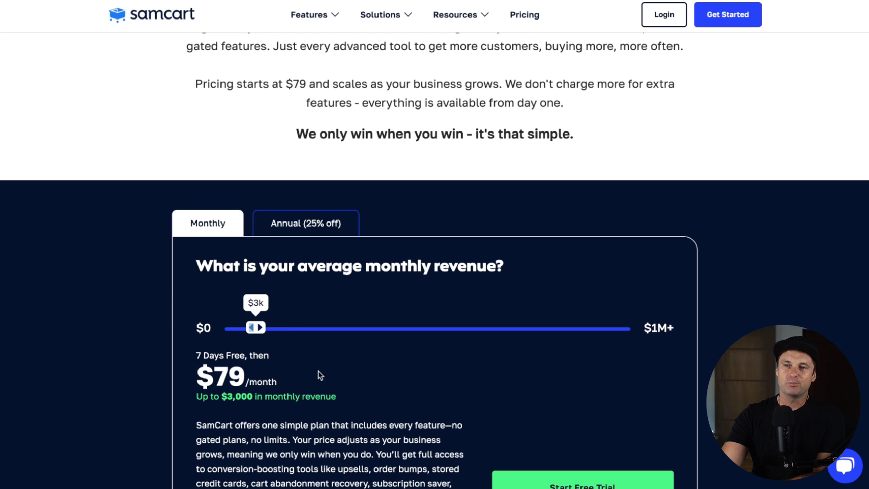
left_click_drag(196, 396, 336, 396)
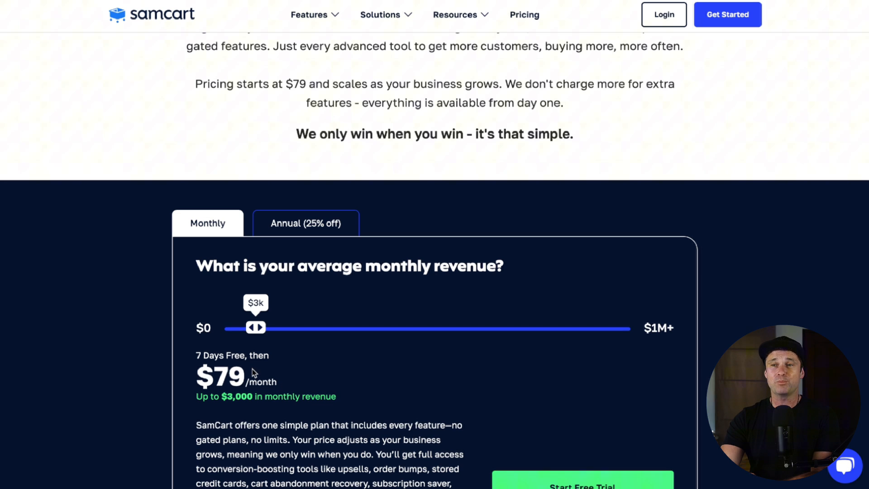
left_click_drag(257, 328, 287, 328)
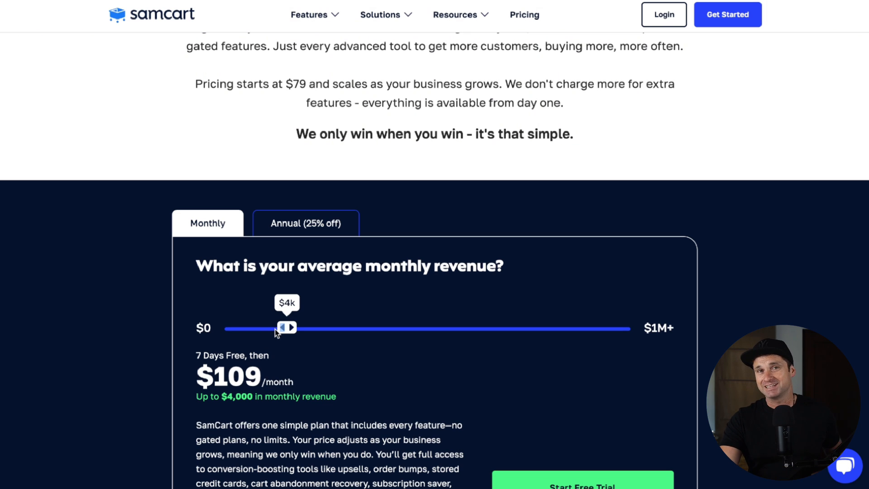
left_click_drag(288, 328, 350, 328)
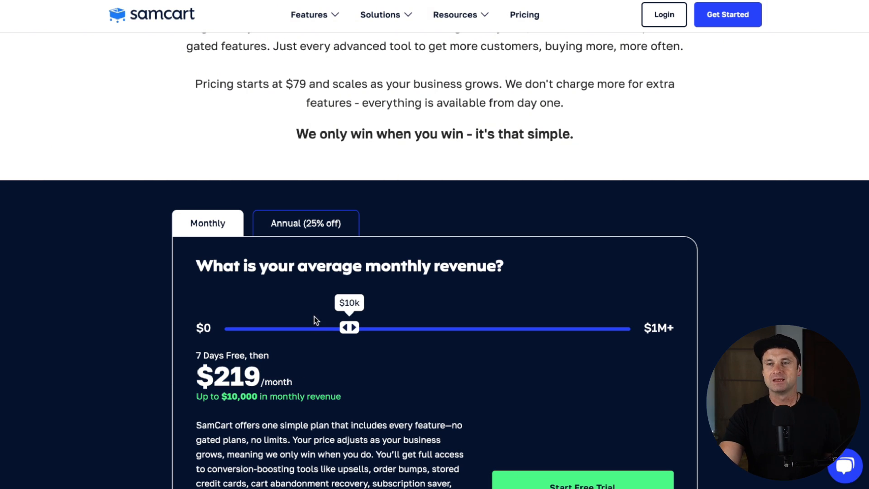
left_click_drag(350, 328, 535, 328)
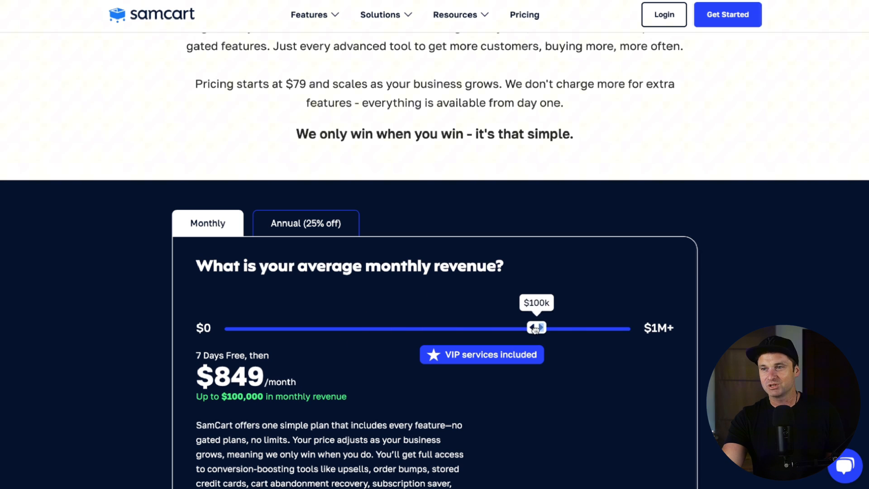
left_click_drag(536, 328, 599, 328)
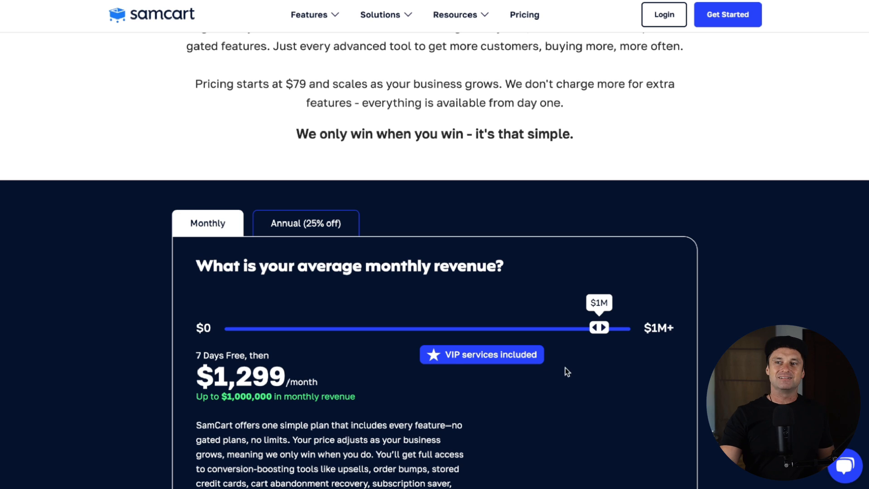
mouse_move(354, 384)
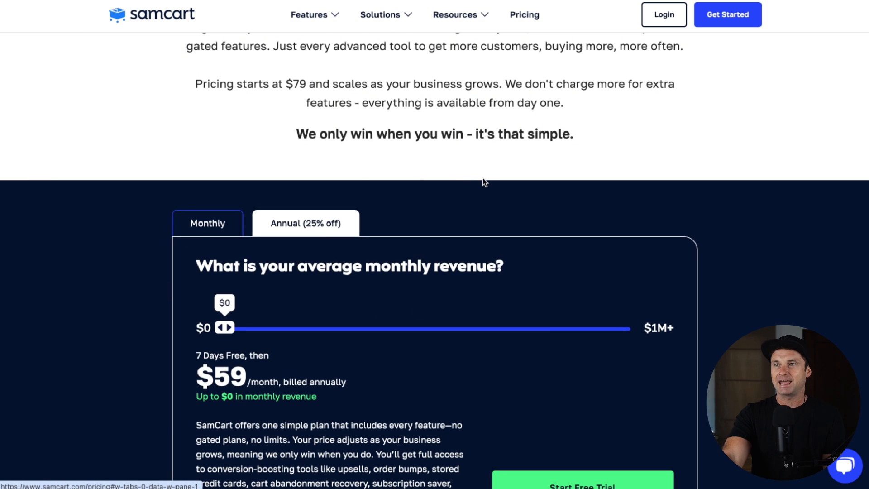
mouse_move(260, 102)
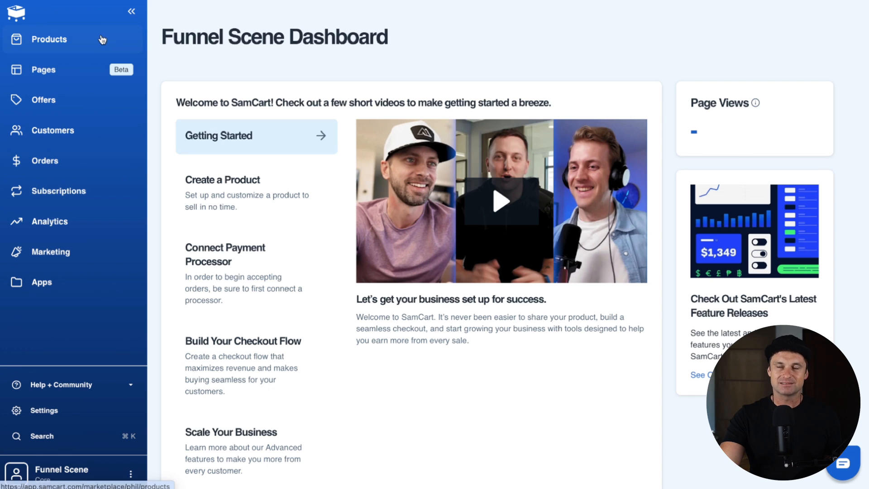
Step: Start a new product named 'Prod' priced 20 from the Products list, then cancel it
left_click(49, 39)
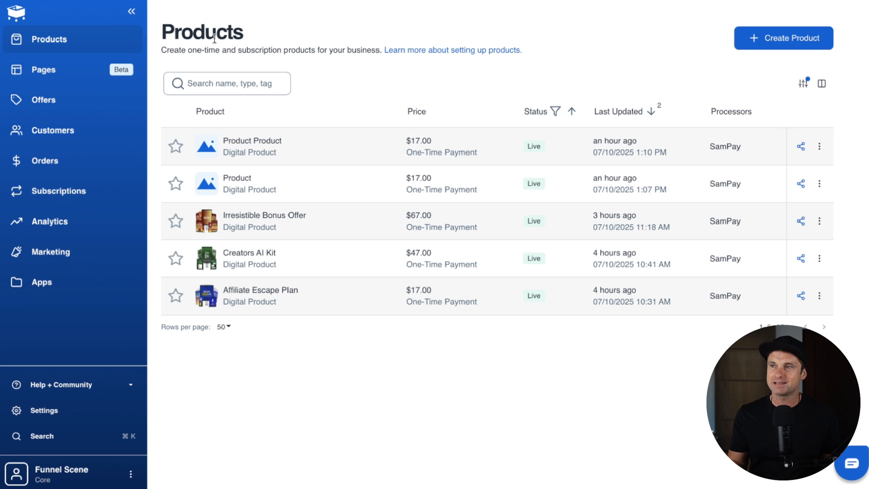
left_click(783, 38)
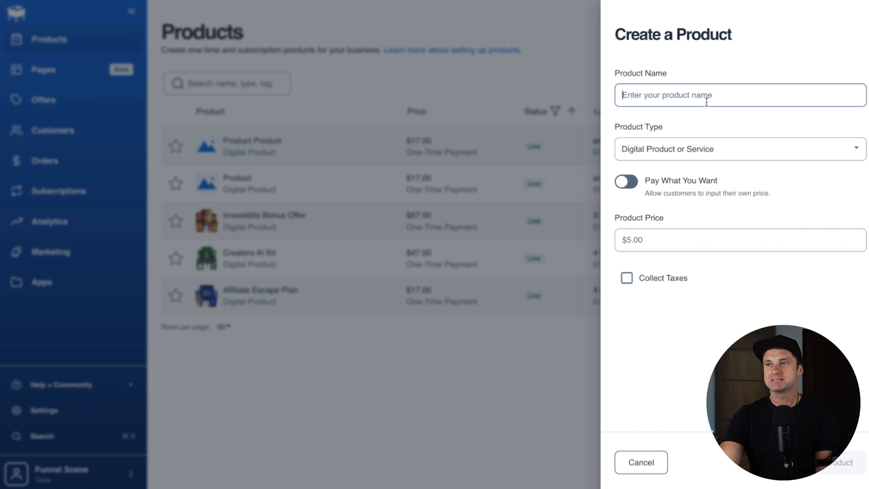
type("Product Name")
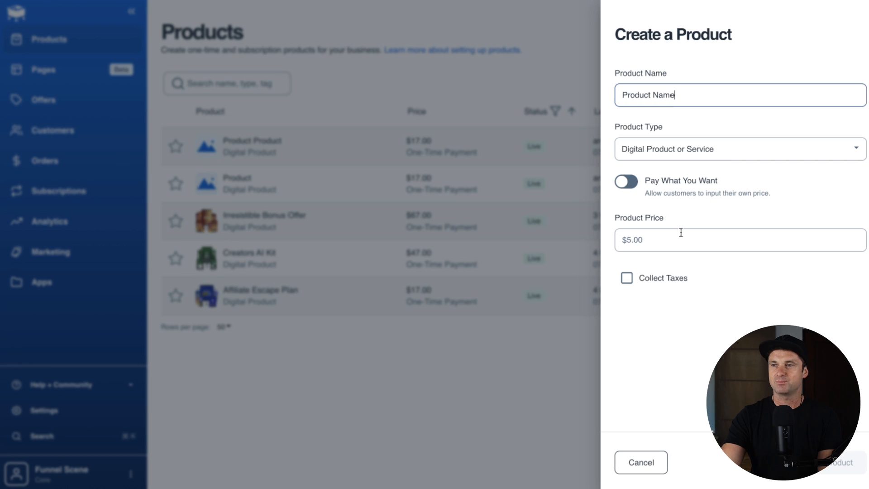
type("20")
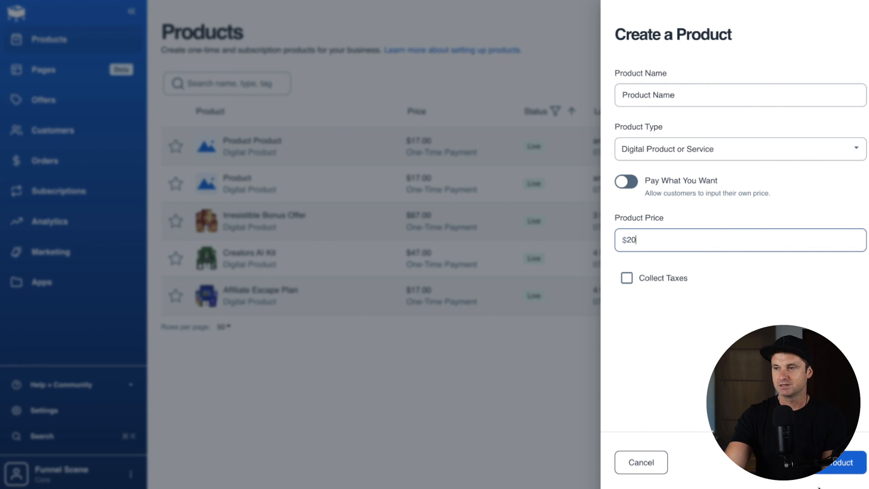
left_click(839, 463)
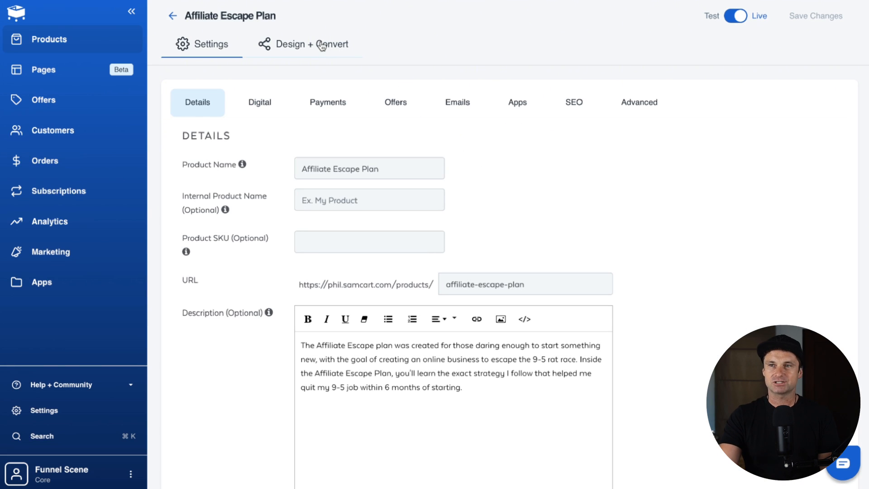
Step: Review the product's Design + Convert sales page and Express checkout options, then return to Products
left_click(312, 44)
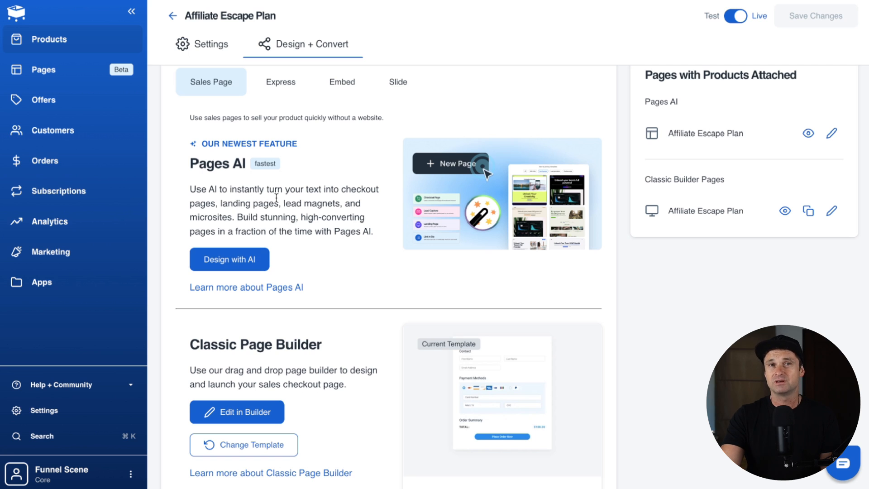
mouse_move(277, 99)
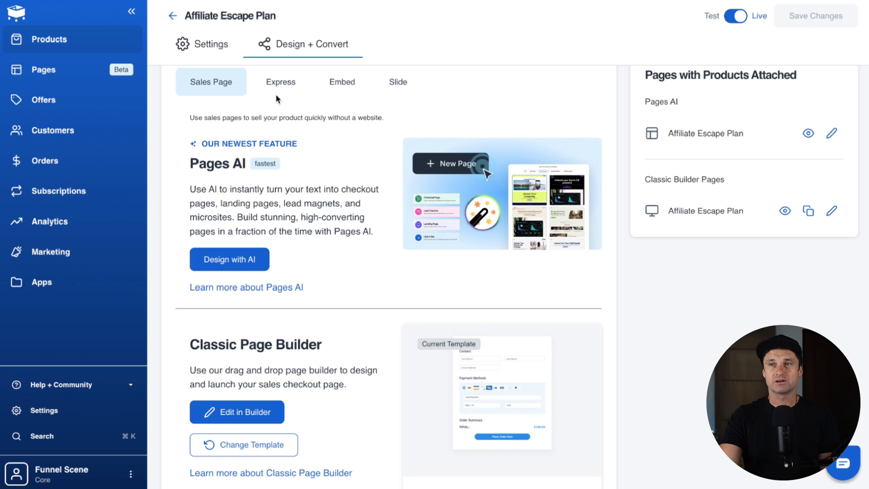
left_click(280, 82)
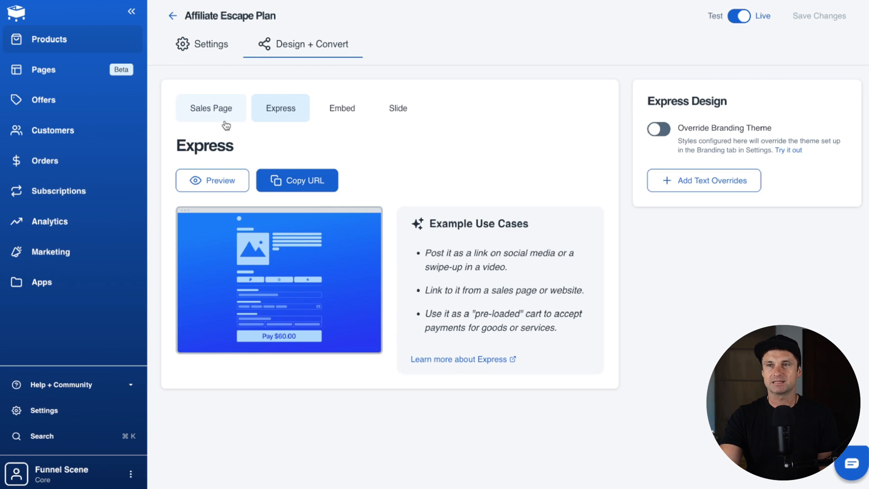
left_click(211, 108)
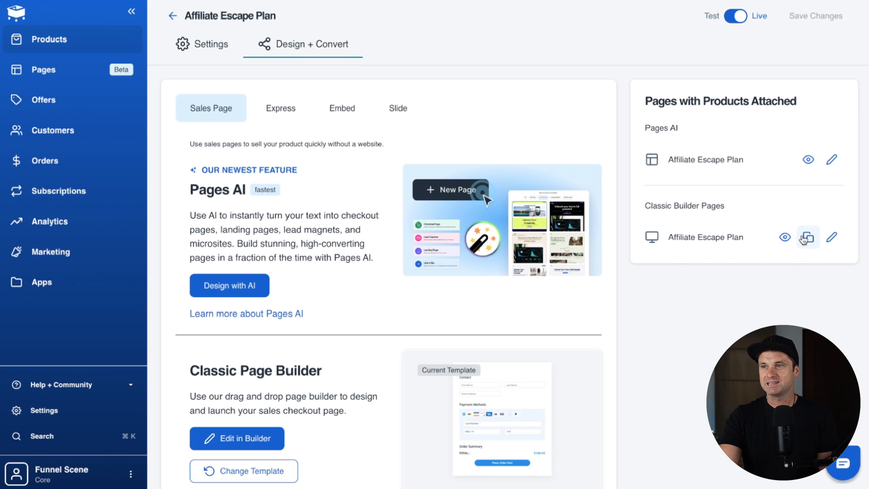
left_click(807, 237)
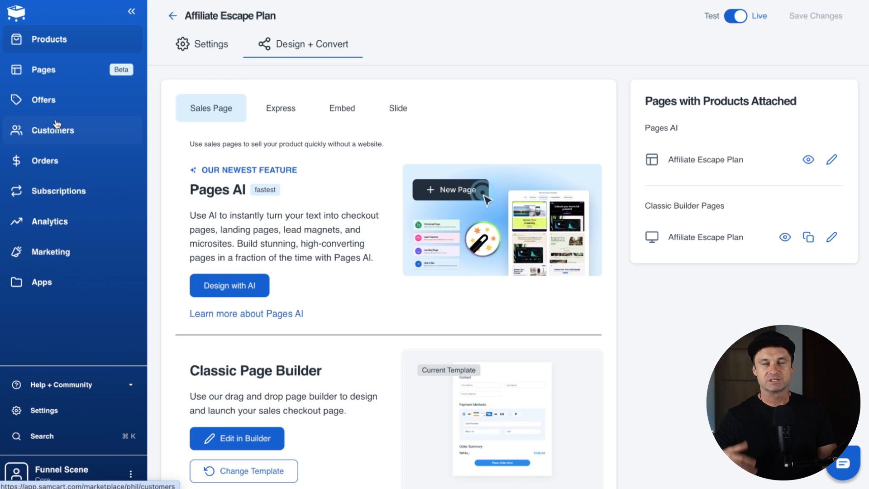
left_click(50, 39)
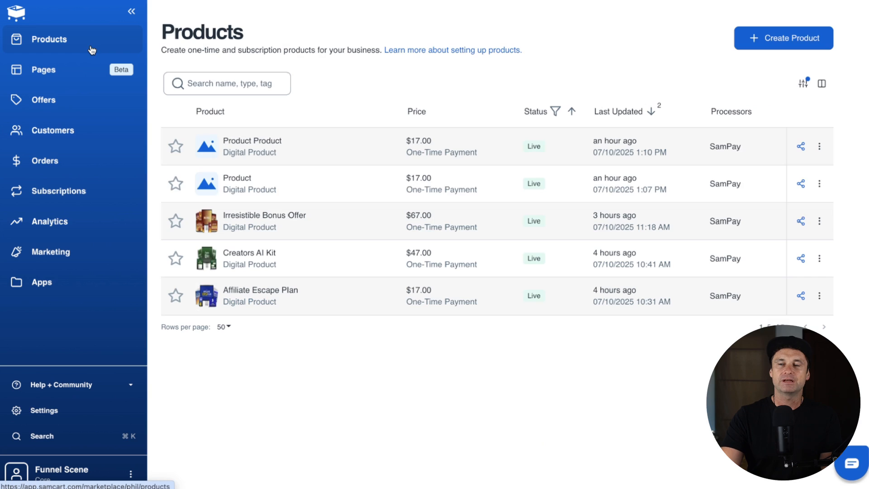
mouse_move(293, 258)
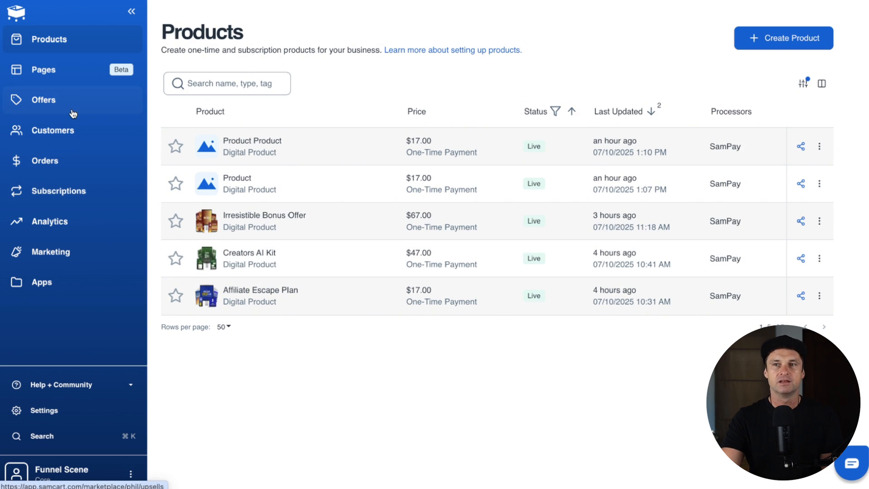
Step: Preview the Creators AI Kit upsell page from the Upsells section
left_click(44, 100)
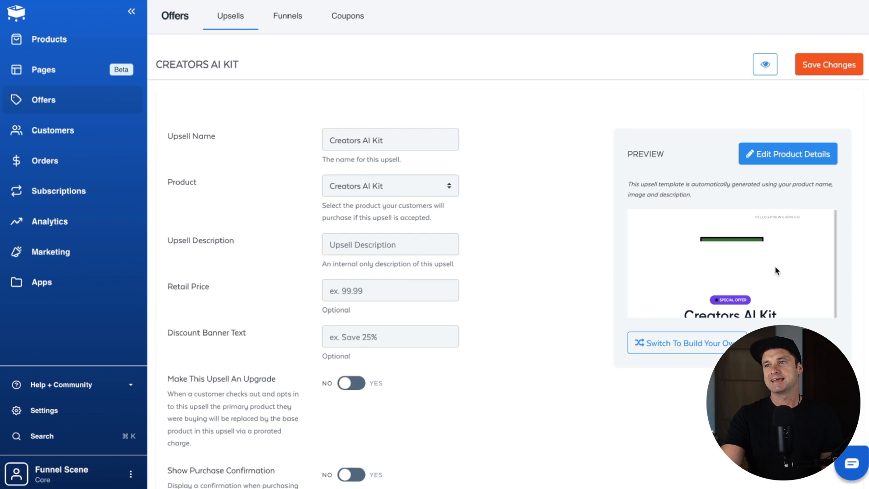
left_click(766, 64)
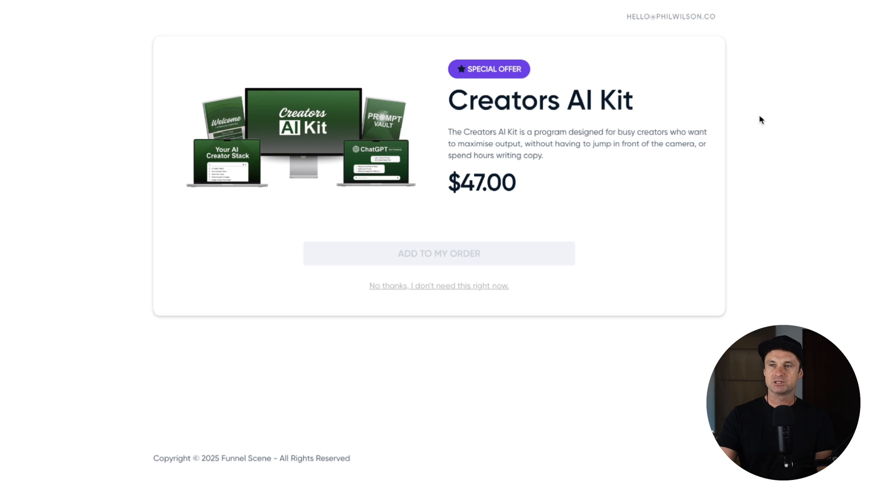
mouse_move(519, 128)
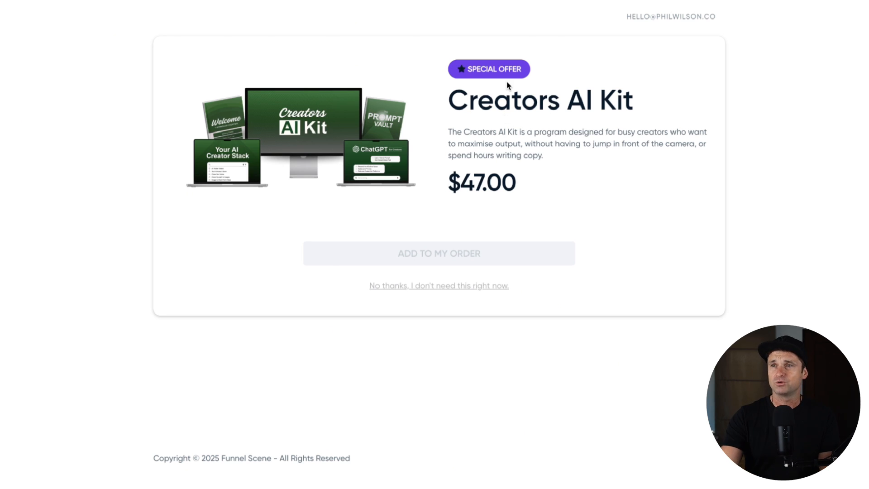
mouse_move(518, 262)
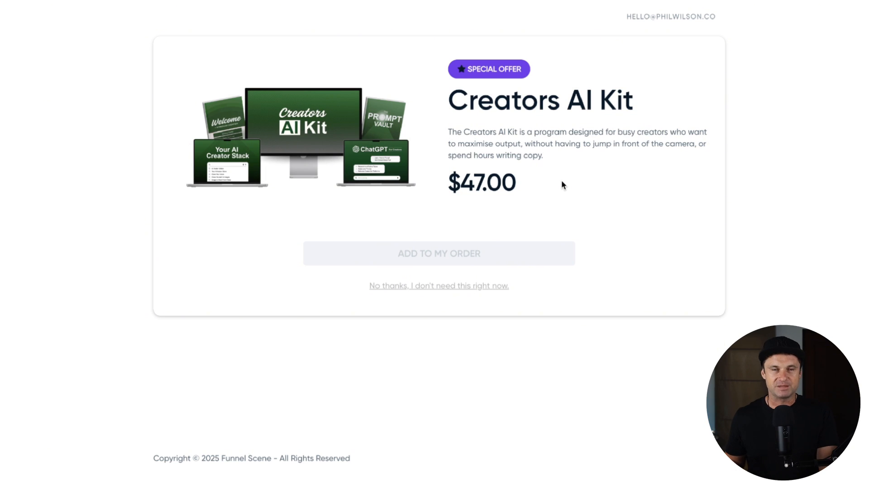
Step: Close the upsell preview to return to the Creators AI Kit upsell editor
left_click_drag(449, 91, 521, 197)
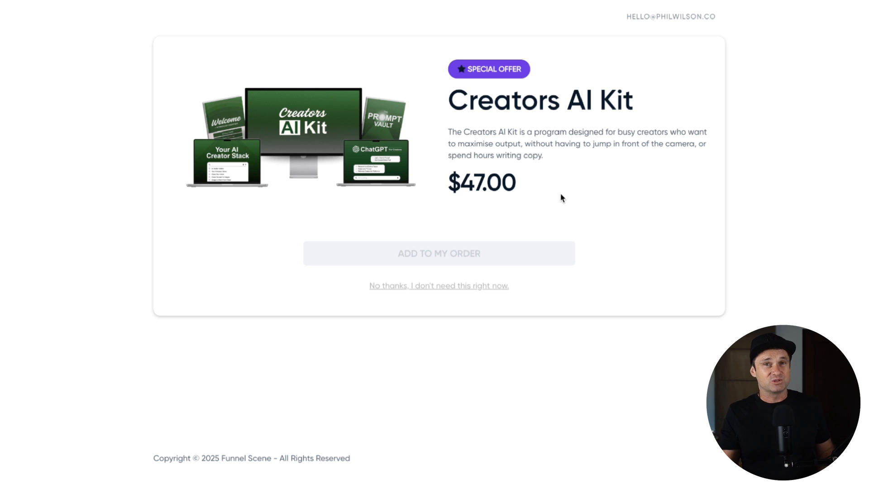
mouse_move(307, 11)
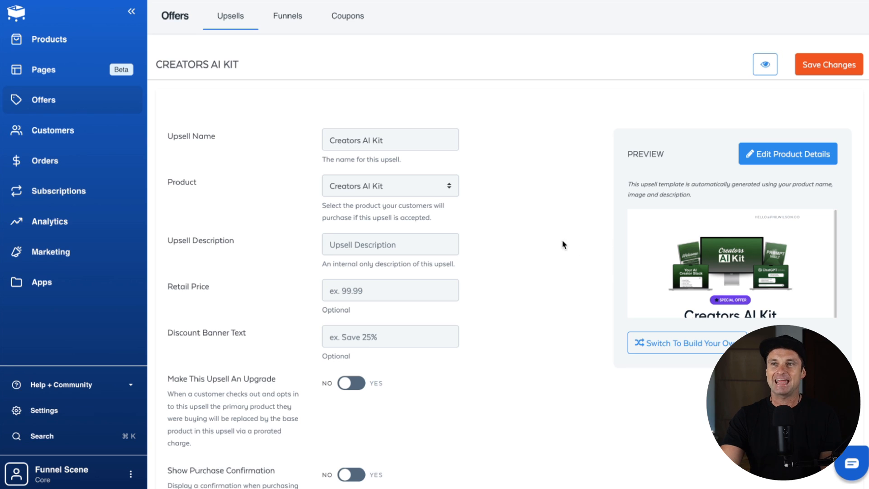
mouse_move(288, 25)
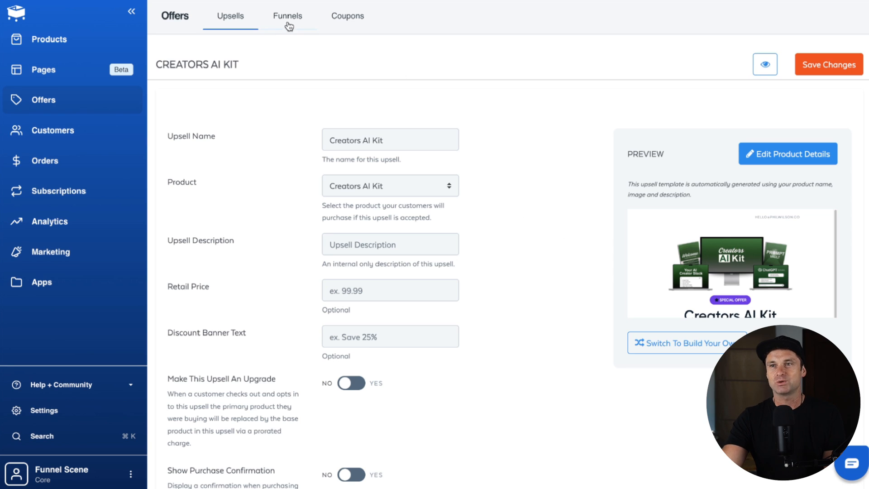
Step: Edit the Irresistible Bonus Offer funnel, keeping its second upsell and setting Product Product as Offer #3
left_click(288, 15)
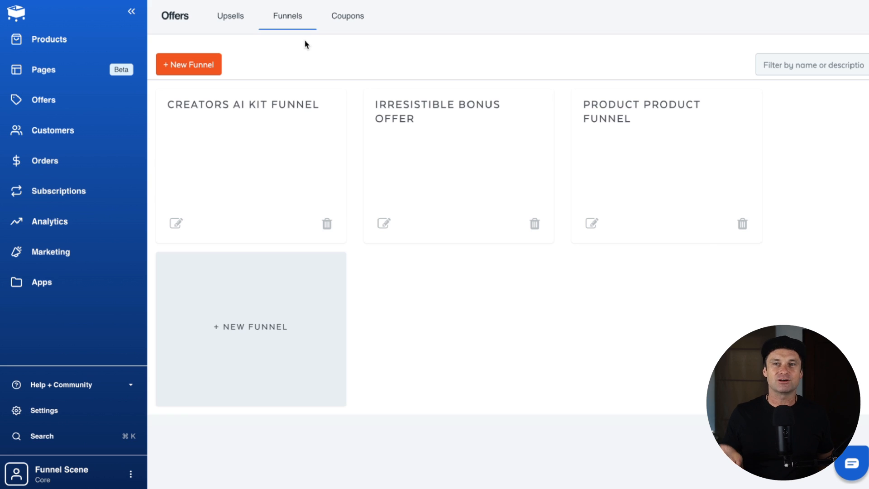
mouse_move(307, 147)
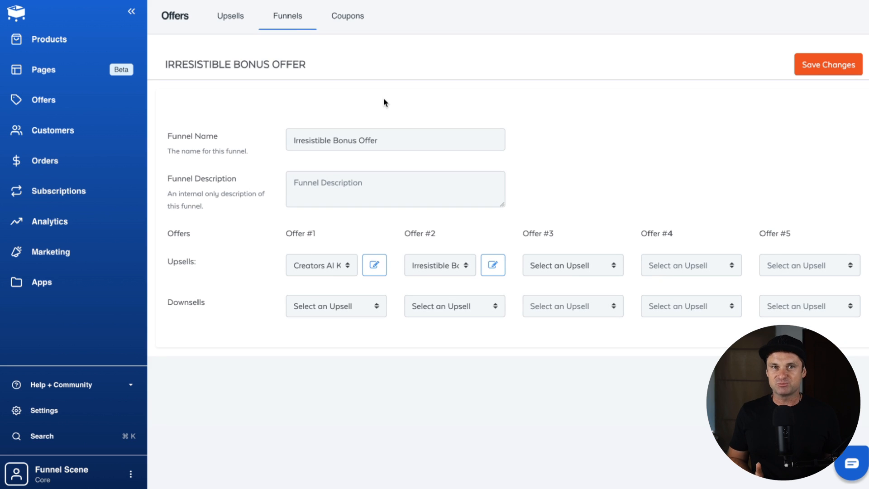
mouse_move(316, 266)
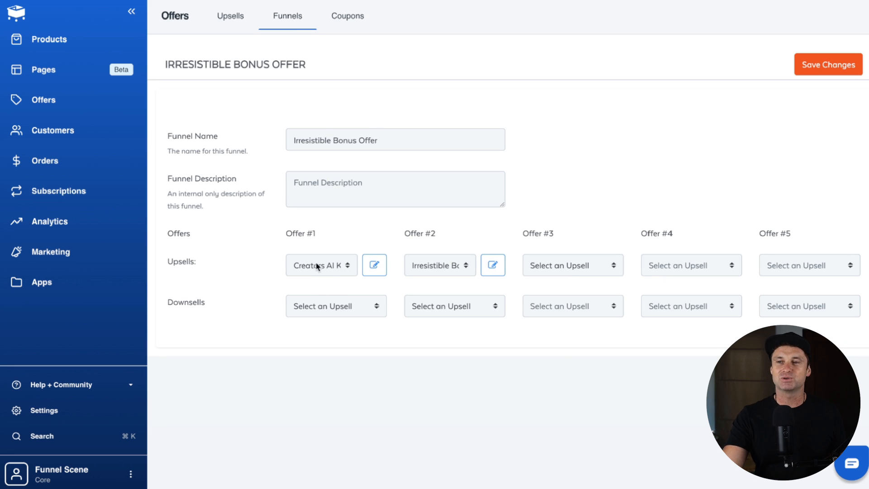
left_click(320, 265)
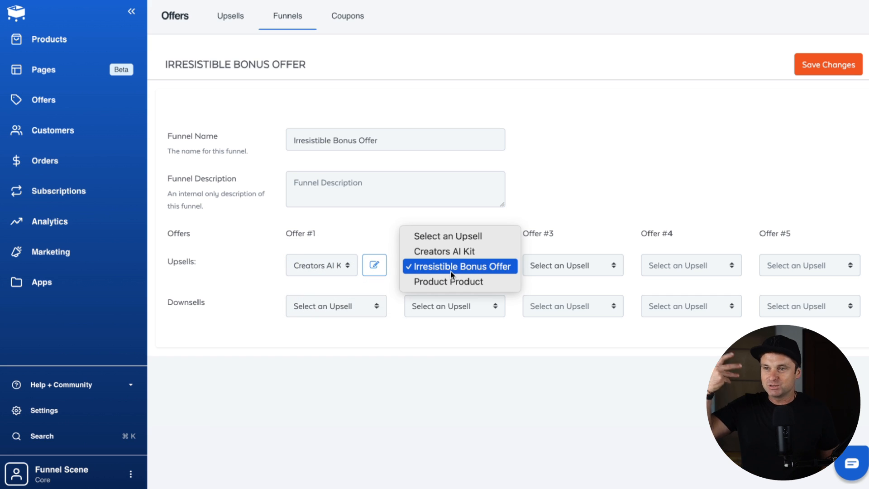
left_click(460, 266)
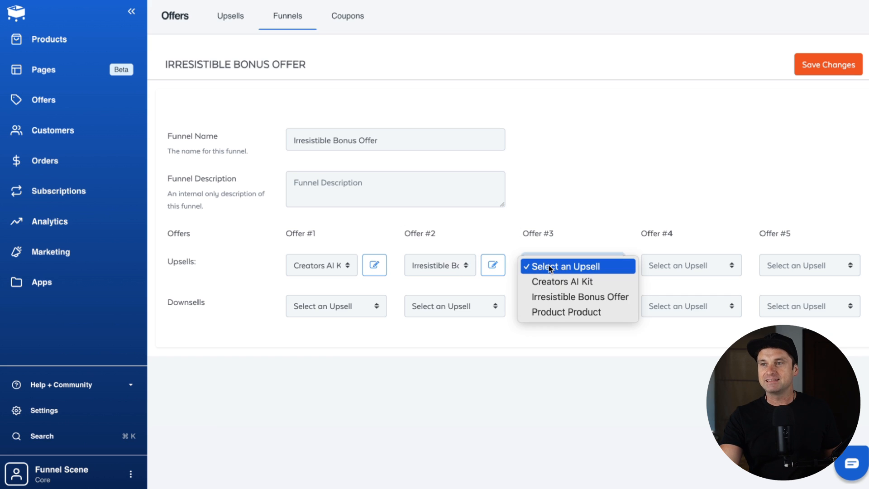
left_click(566, 312)
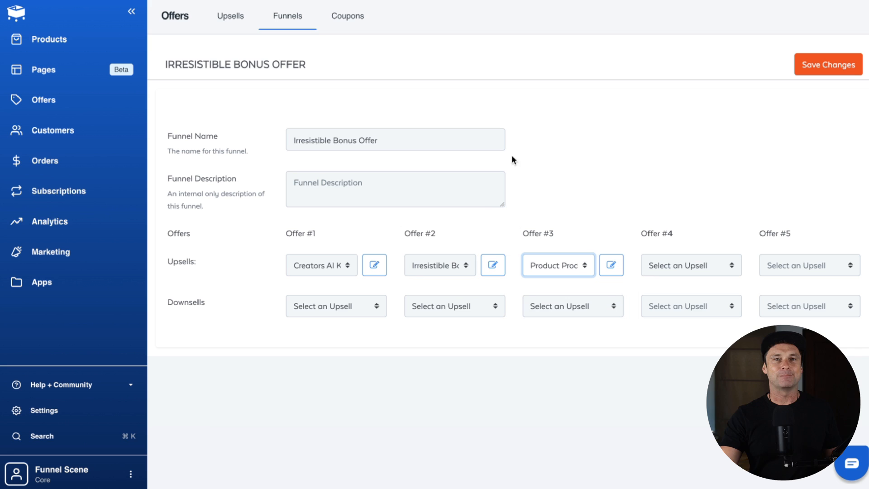
mouse_move(438, 331)
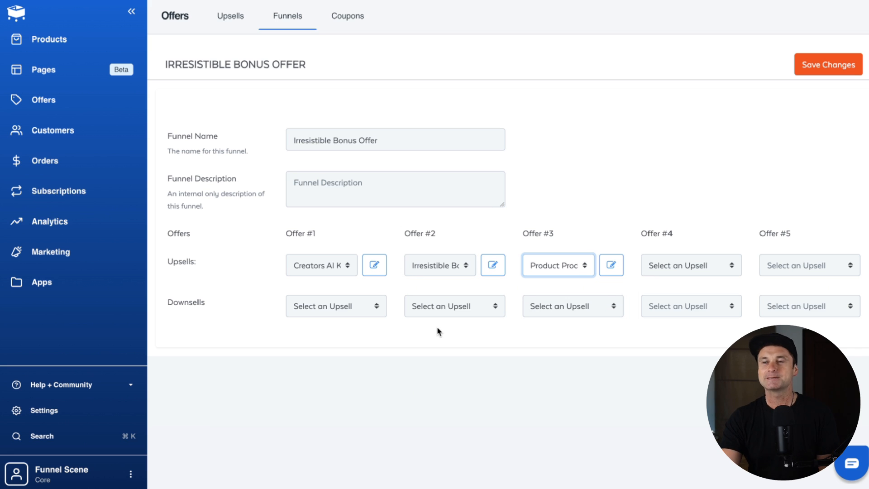
Step: Set Product Product as the first offer's downsell and save the funnel changes
left_click(336, 306)
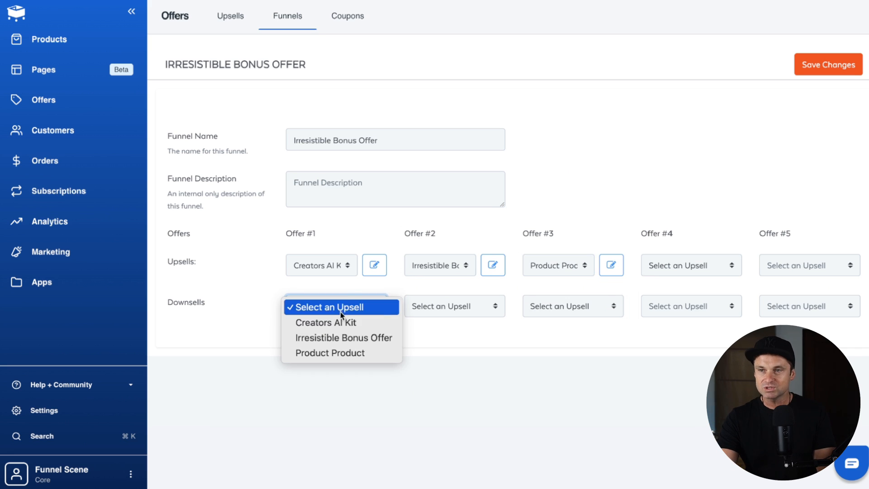
left_click(330, 354)
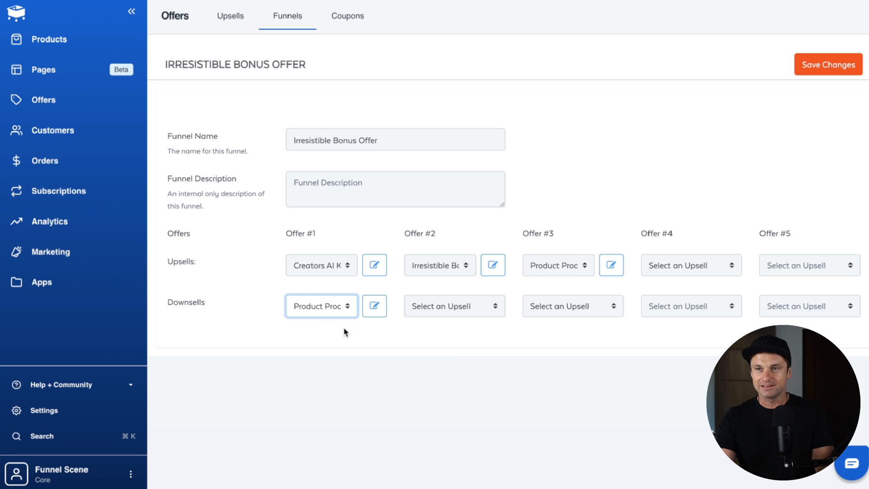
mouse_move(416, 369)
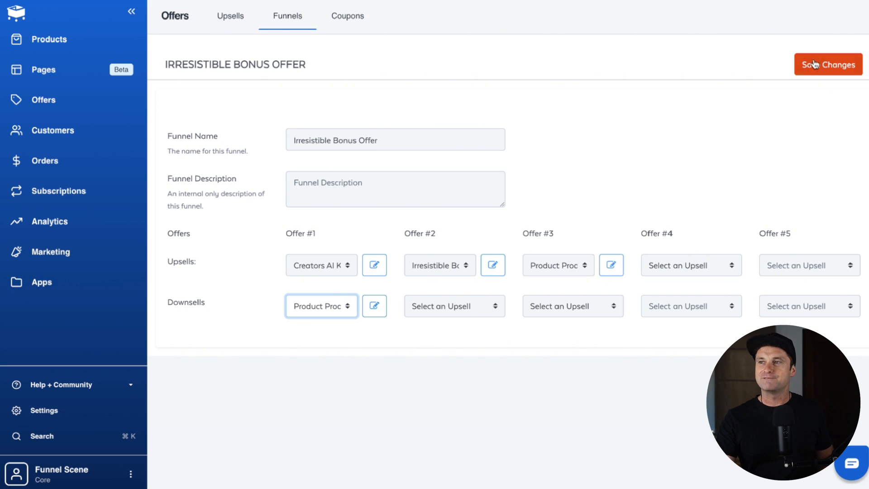
left_click(828, 65)
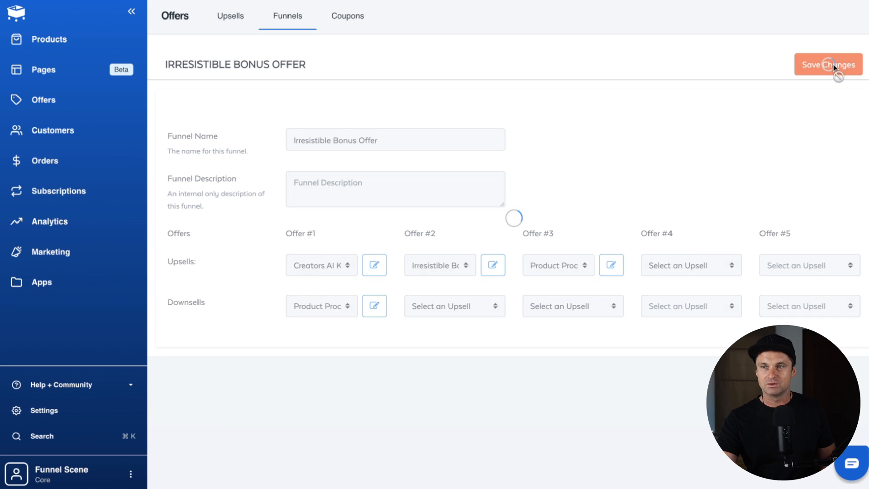
left_click(829, 64)
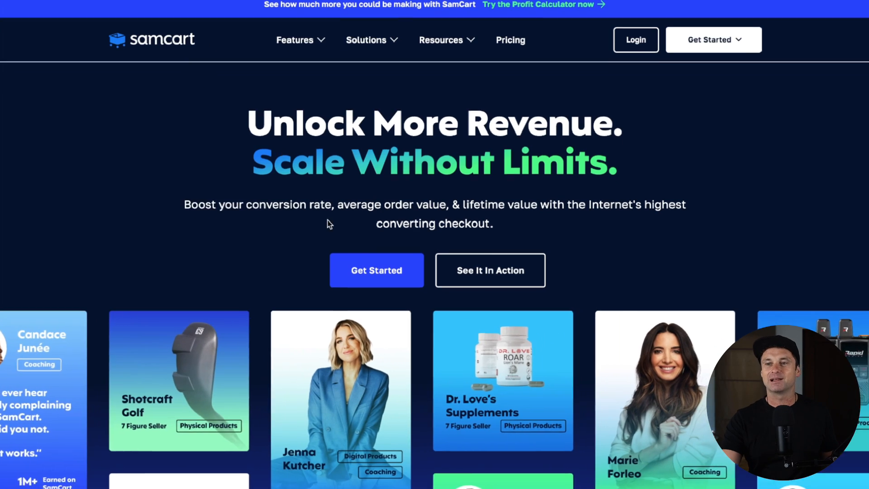
scroll("down", 3)
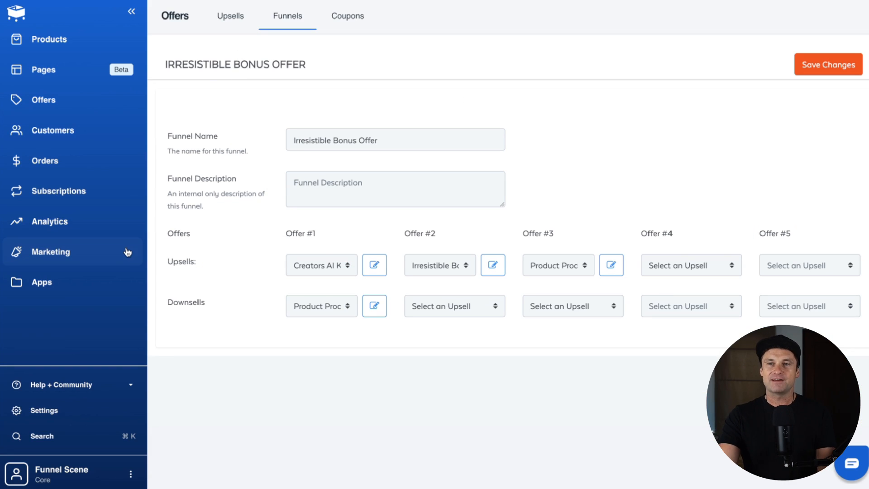
mouse_move(59, 129)
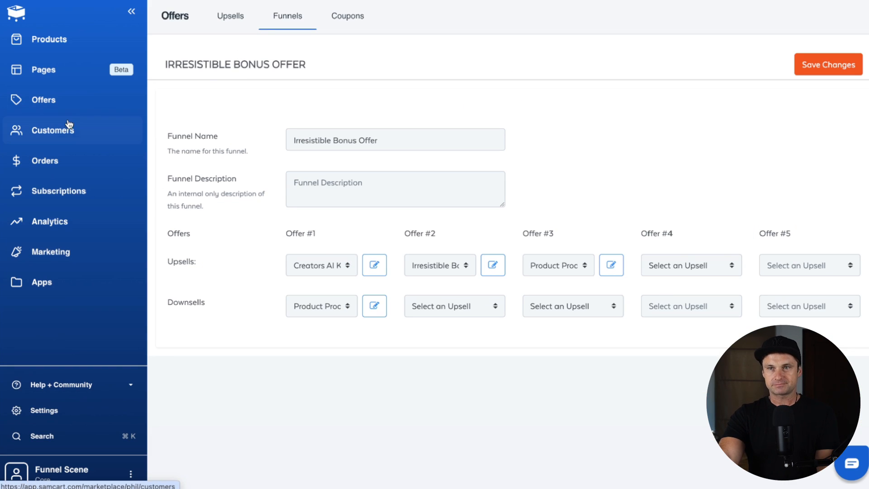
Step: Step through the Customers, Orders and Subscriptions overviews to the Analytics section
left_click(53, 130)
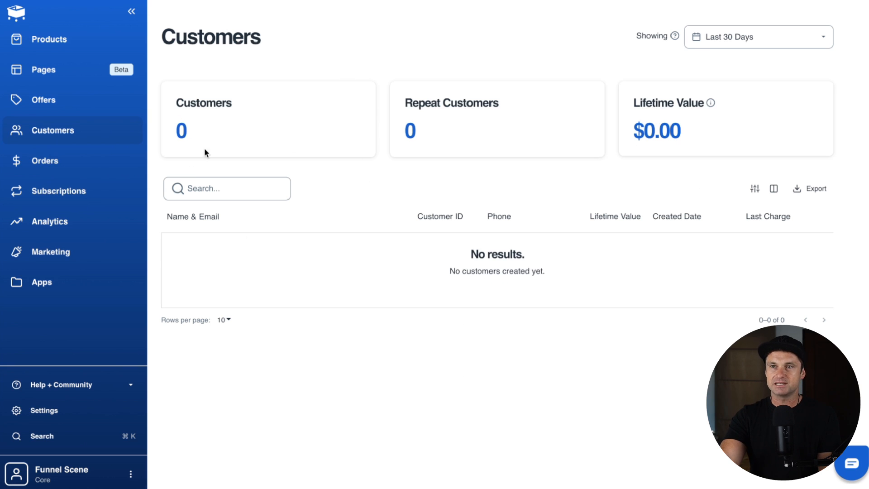
left_click(45, 161)
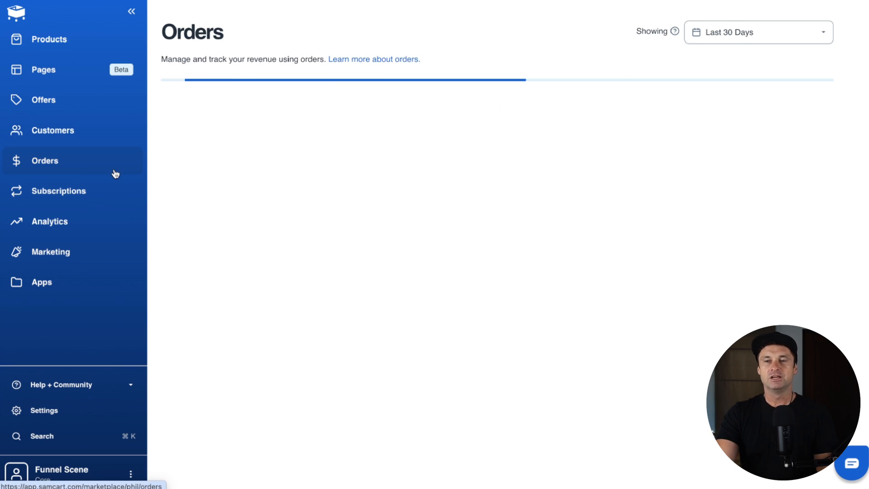
left_click(59, 191)
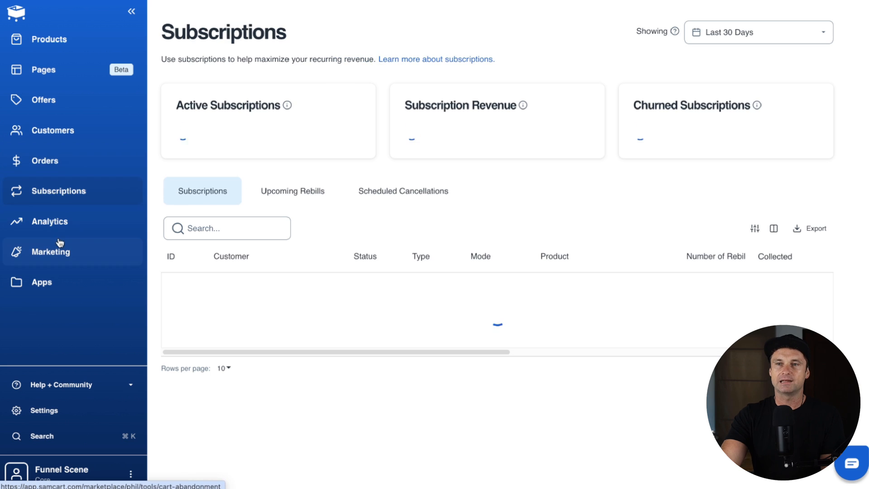
left_click(49, 221)
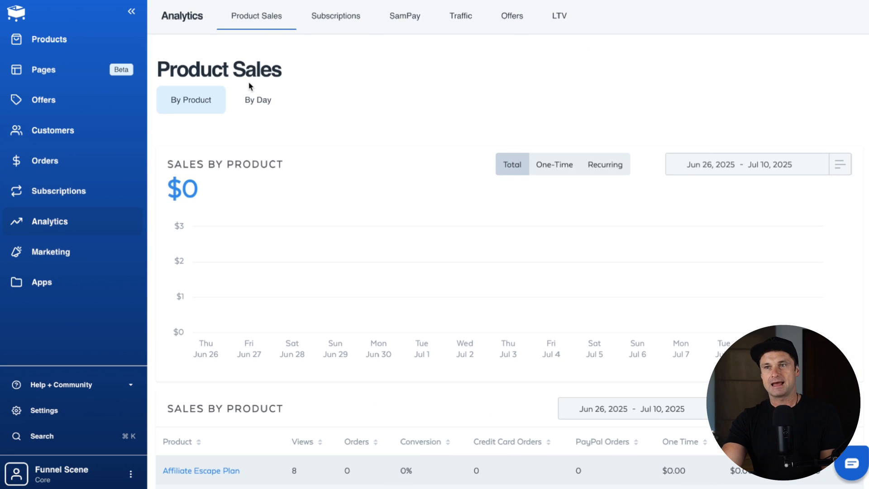
Step: View the Cart Abandonment report, then the Affiliate Center down to its Affiliates table
left_click(49, 252)
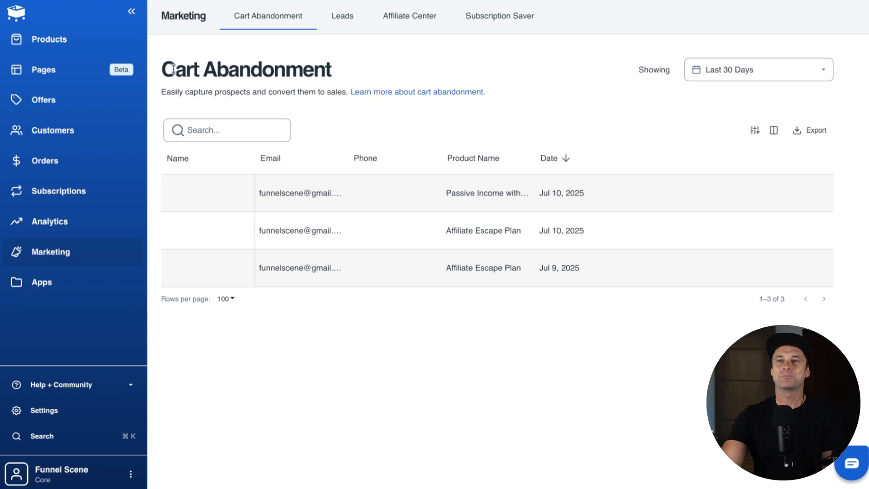
mouse_move(349, 72)
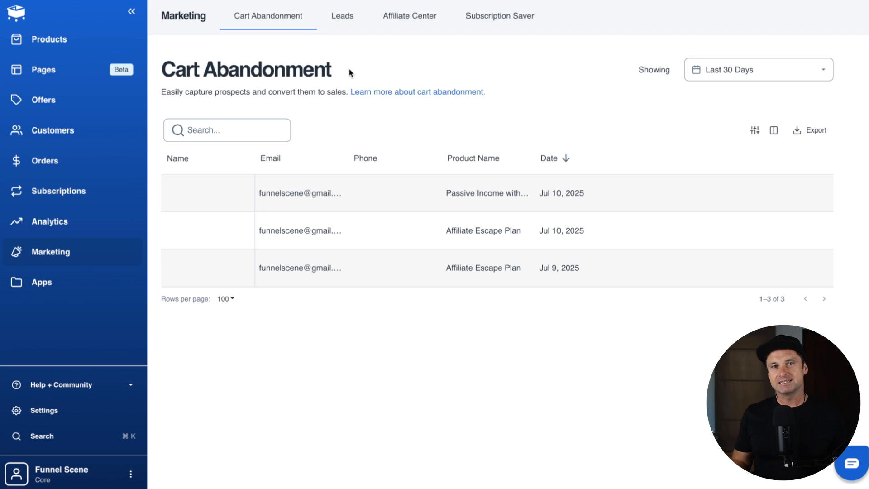
mouse_move(374, 32)
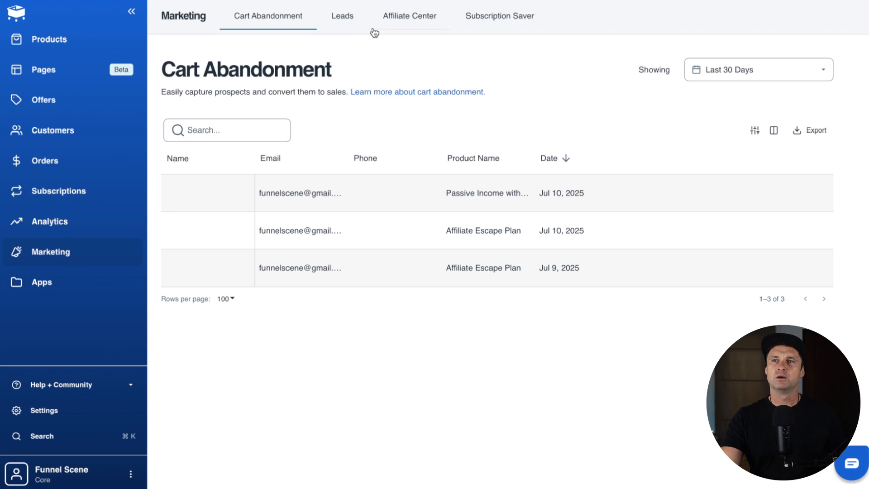
left_click(409, 16)
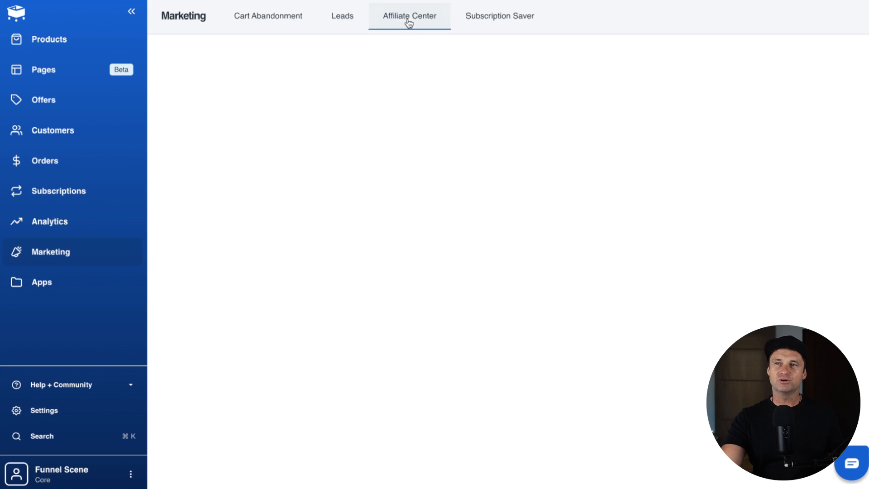
left_click(409, 15)
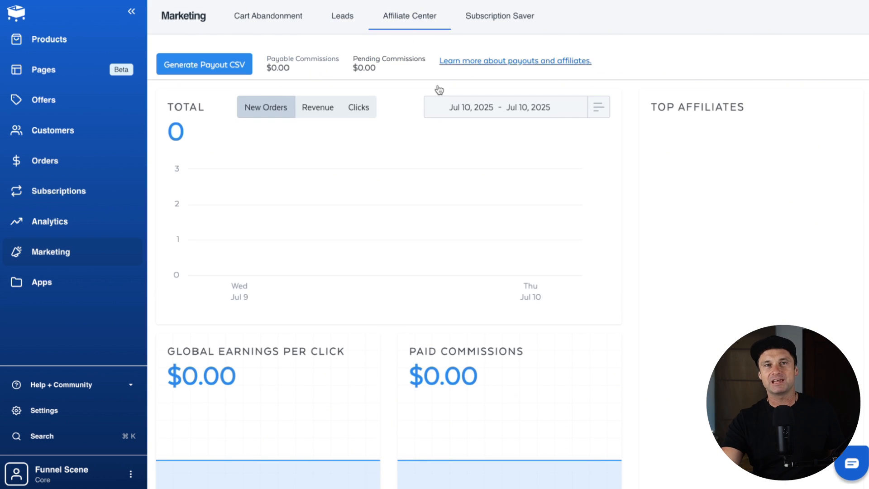
mouse_move(432, 169)
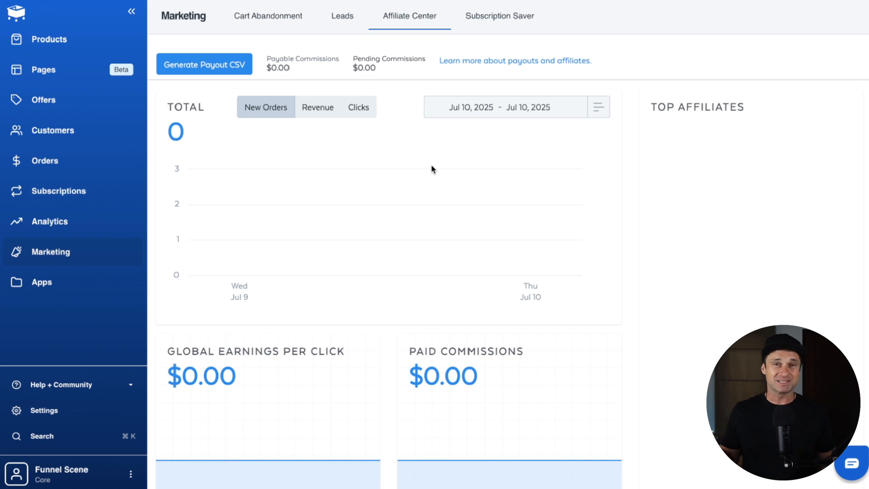
mouse_move(427, 155)
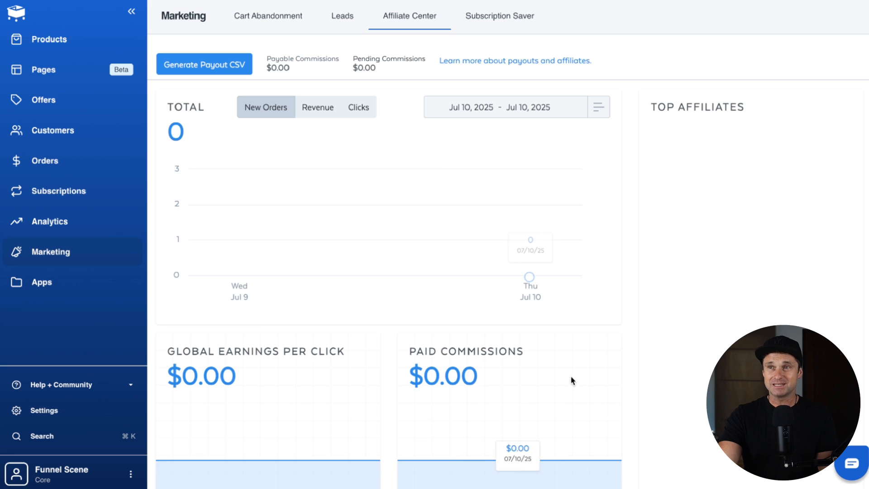
scroll("down", 3)
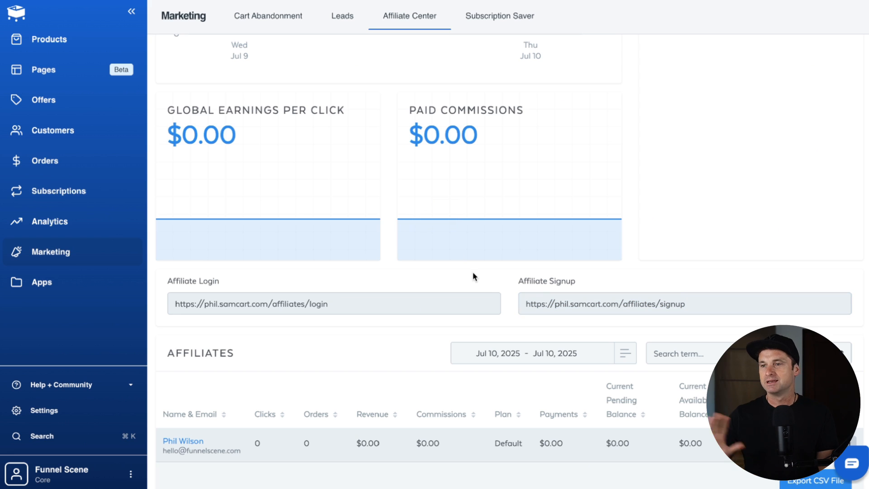
mouse_move(50, 284)
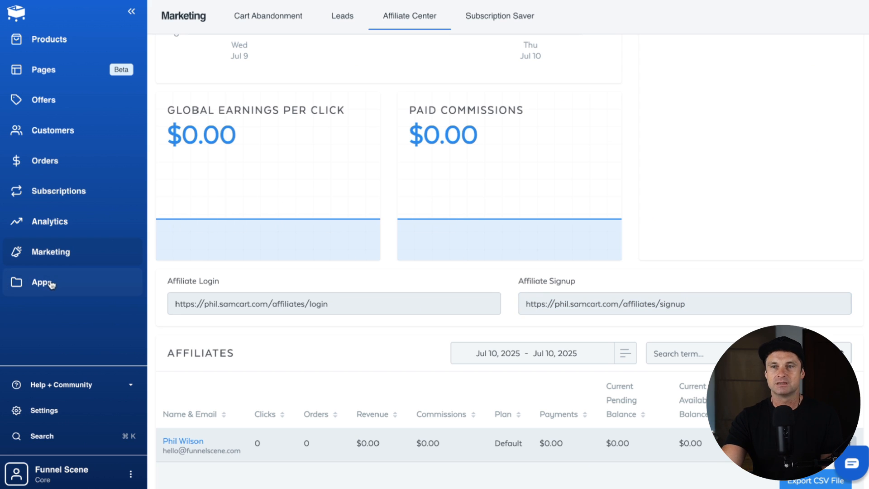
Step: Filter the Apps marketplace to Course Platforms and launch the Courses app
left_click(41, 282)
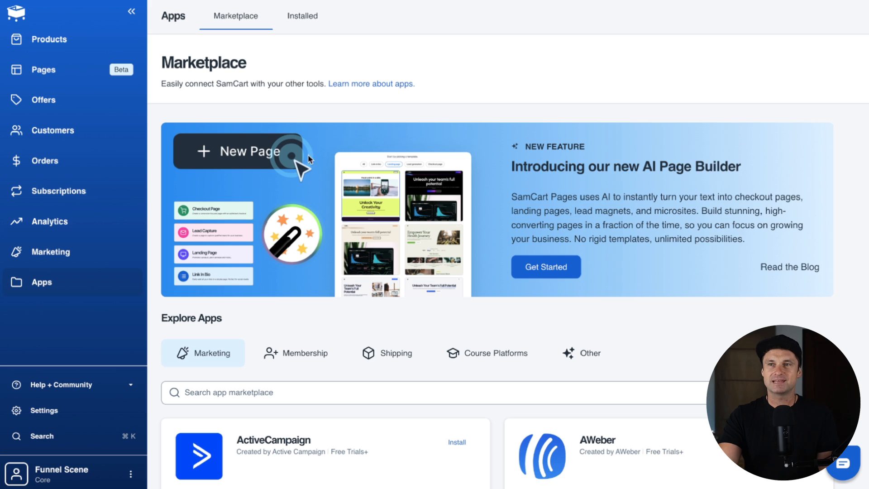
left_click(487, 352)
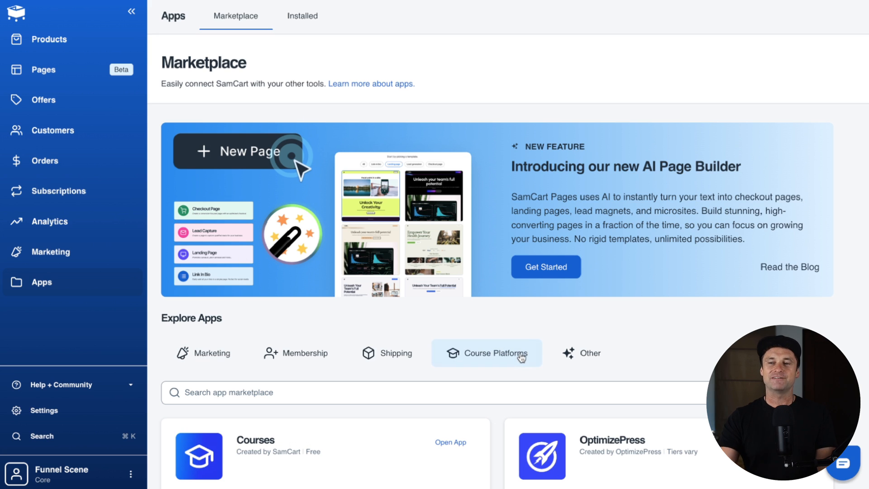
left_click(450, 442)
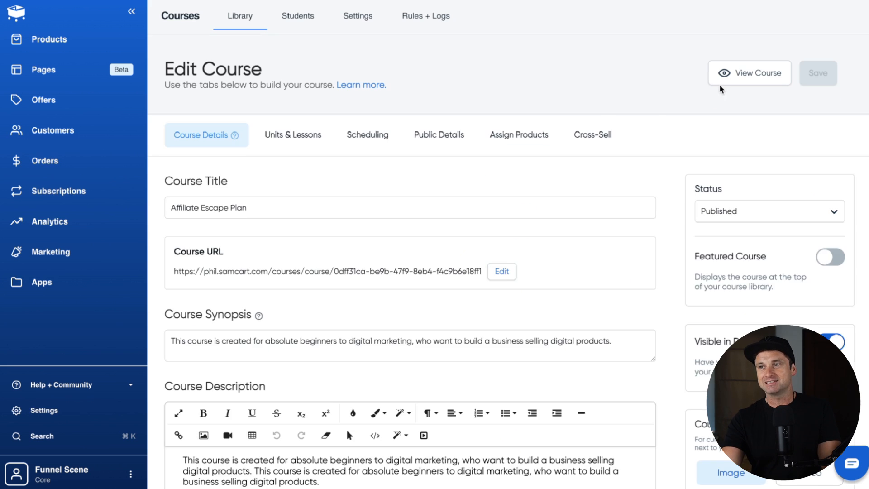
Step: Preview Affiliate Escape Plan as a student, resume it, expand Module 1 and return to the editor
left_click(749, 72)
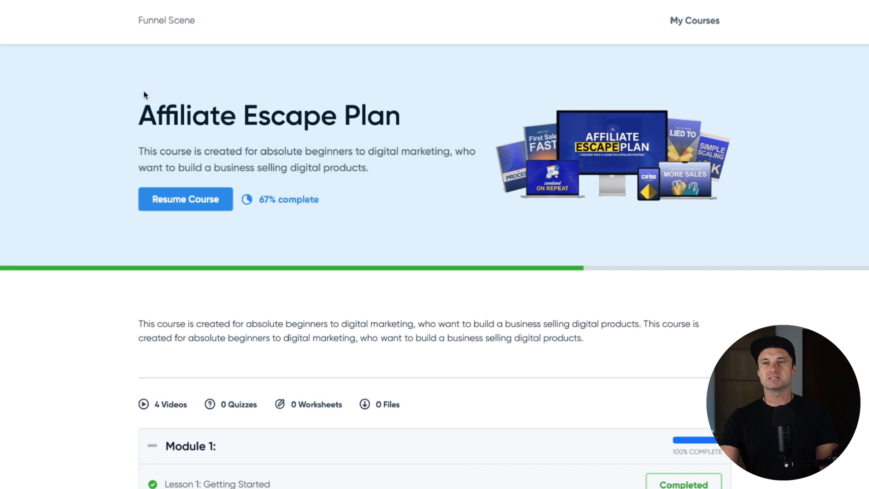
mouse_move(185, 199)
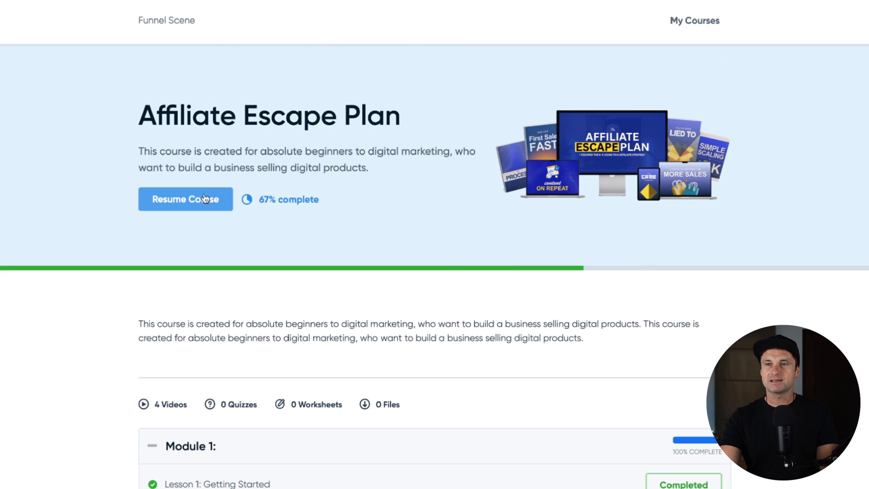
left_click(185, 200)
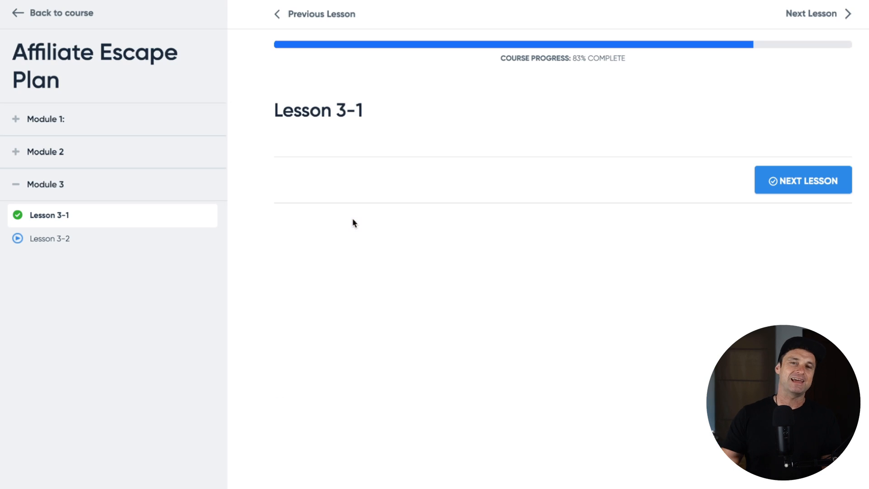
mouse_move(123, 115)
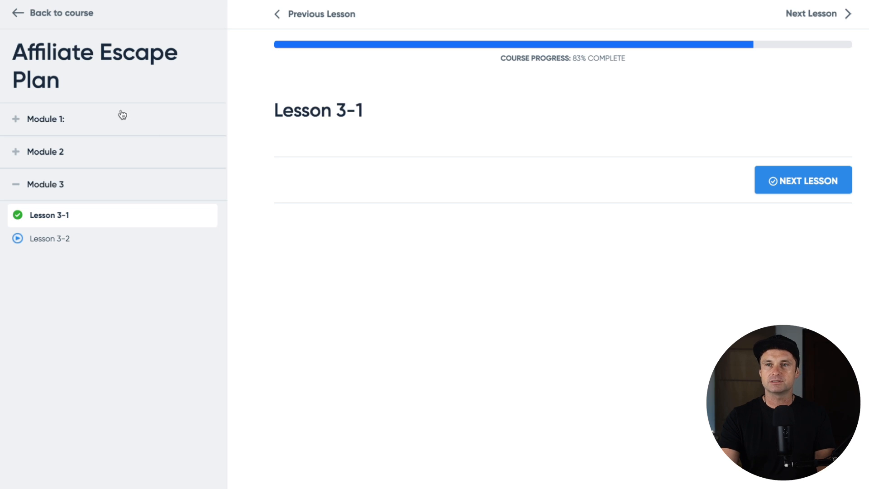
left_click(46, 118)
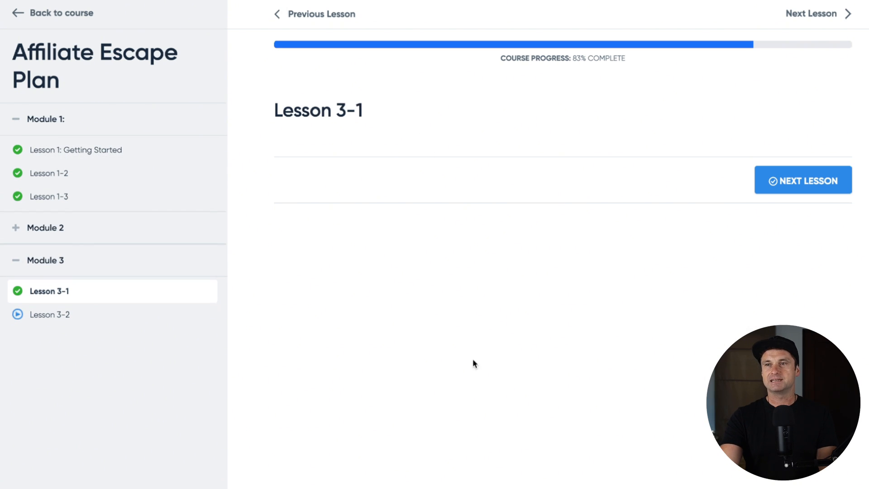
left_click(76, 127)
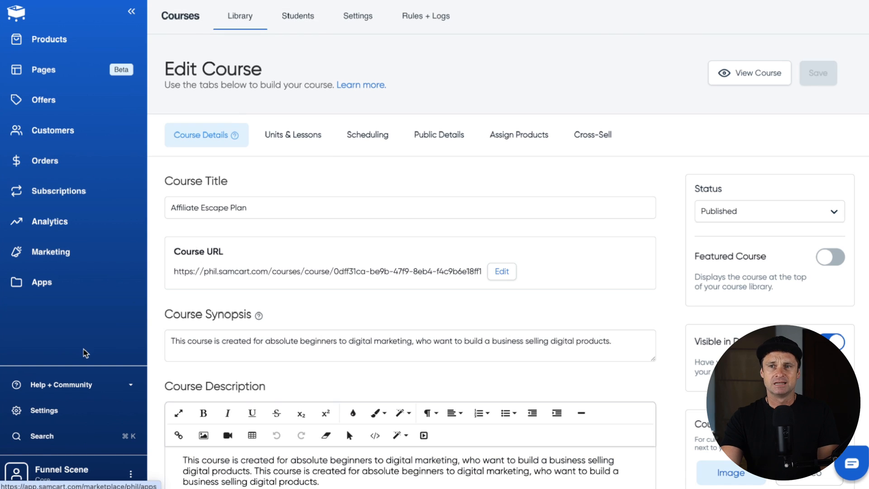
Step: Browse the Apps marketplace integrations and the Help + Community links
left_click(41, 282)
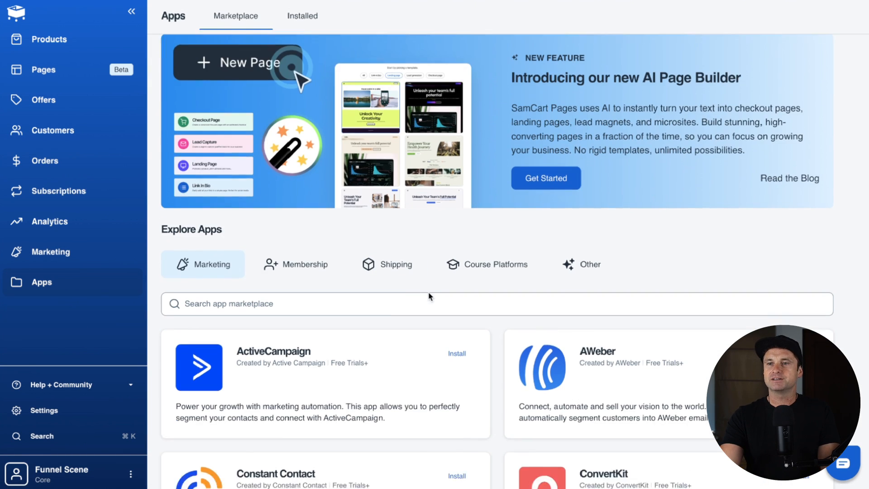
scroll("down", 3)
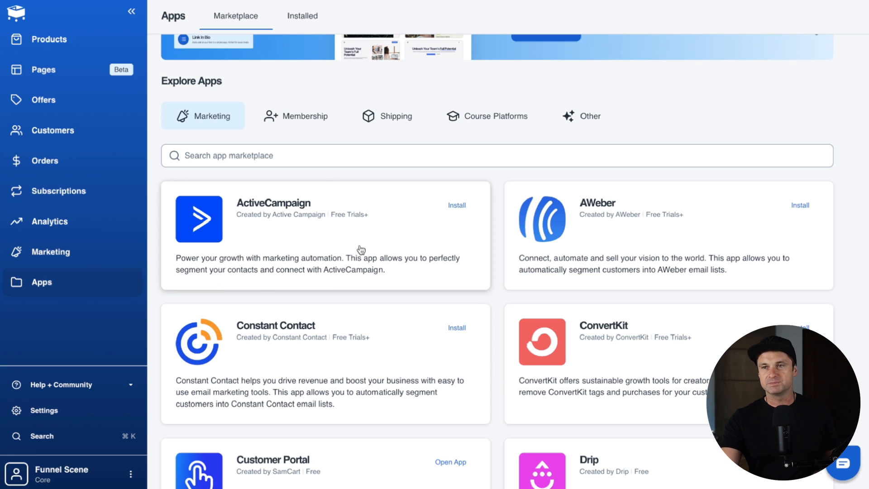
scroll("down", 3)
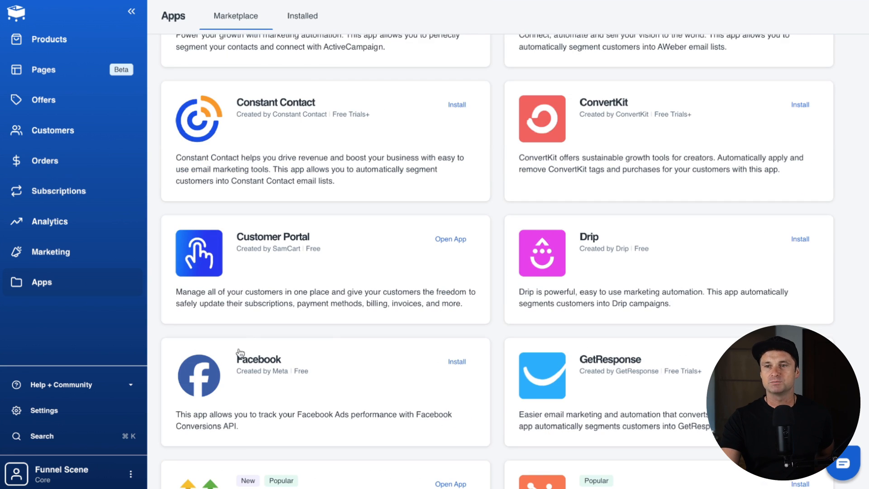
scroll("down", 3)
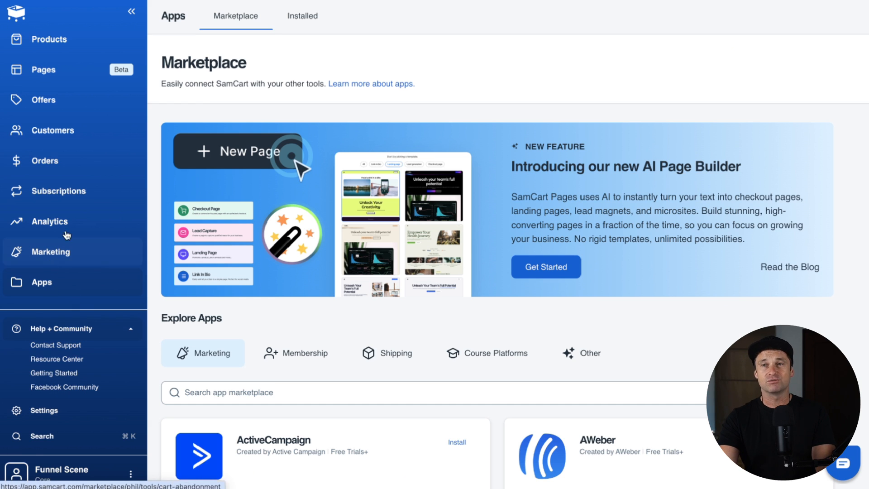
scroll("down", 3)
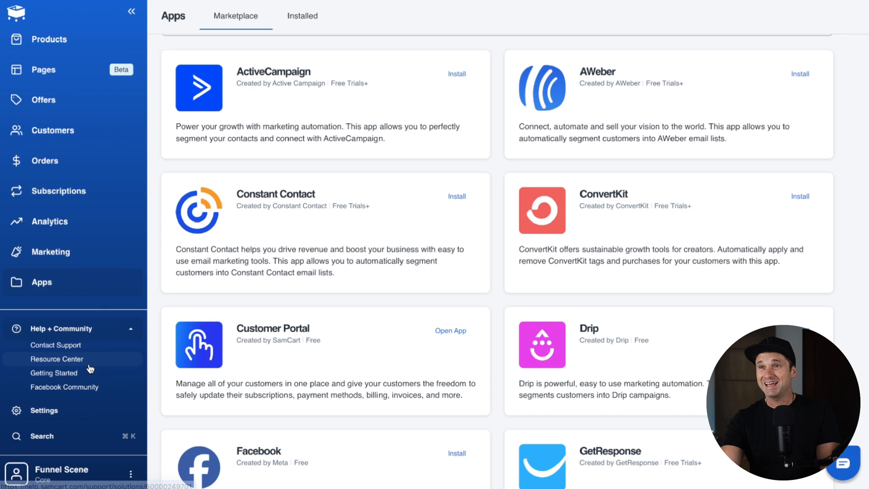